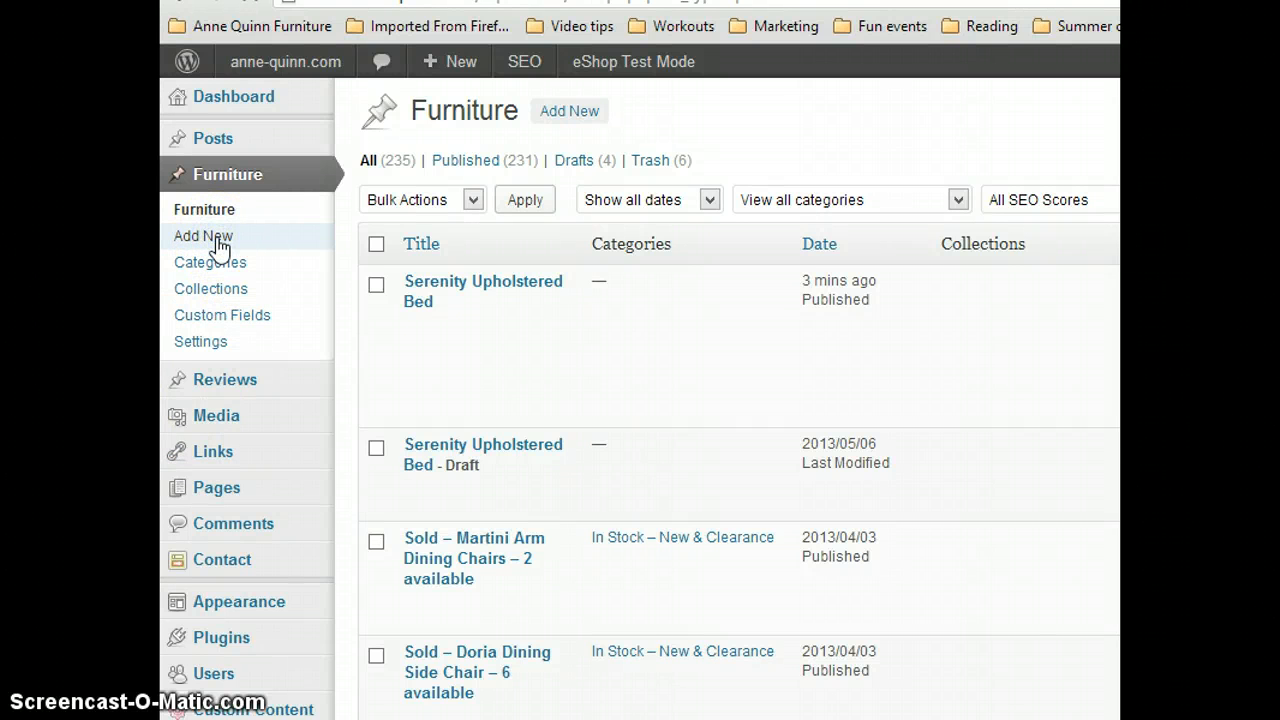
Add a new Furniture item titled 'Serenity Upholstered Bed'
{"action": "left_click", "coordinate": [204, 236]}
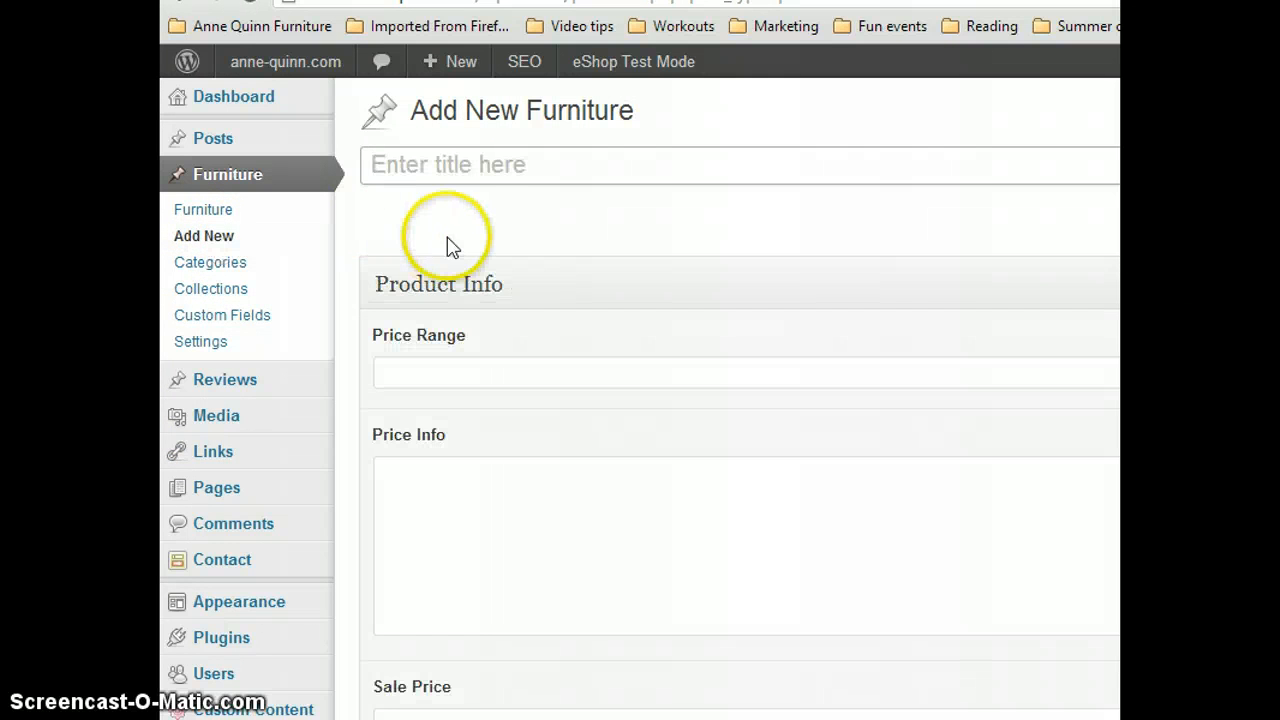
{"action": "type", "text": "Serenity Upholstered Bed"}
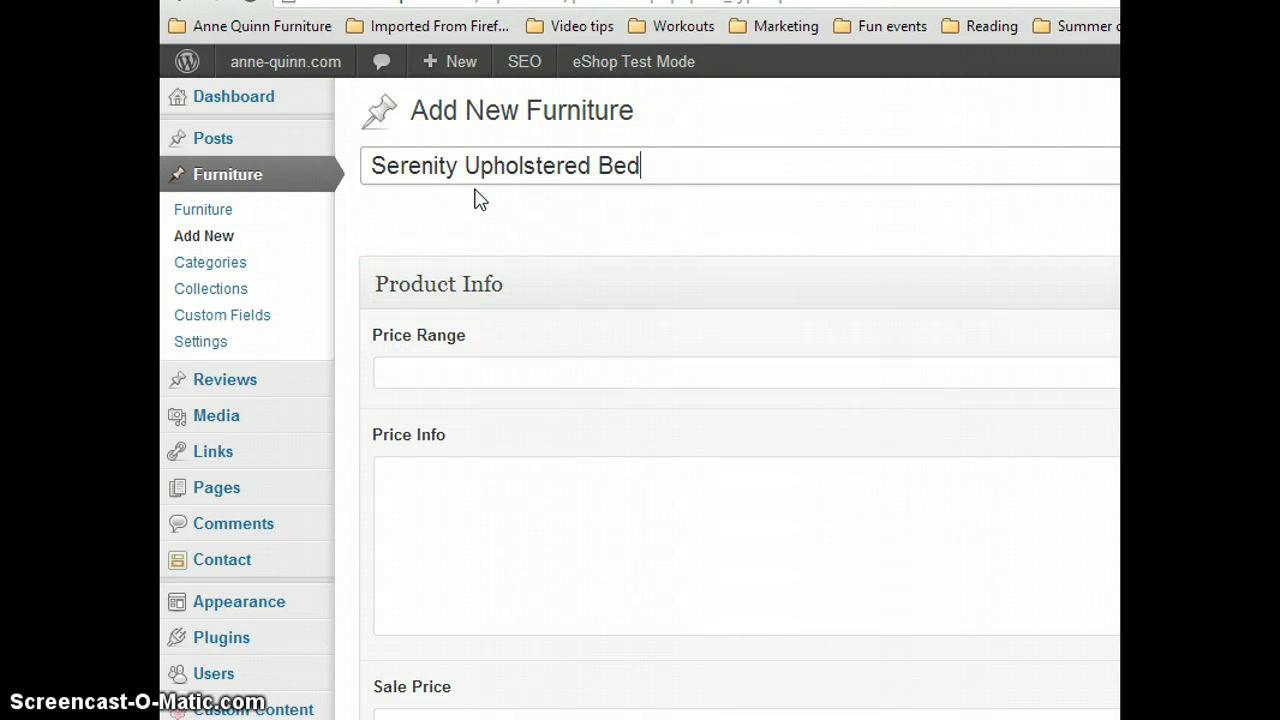
Fill the Price Range with '$1750 - 1650', then return to the top of the SEO – Beds Word document
{"action": "left_click", "coordinate": [462, 376]}
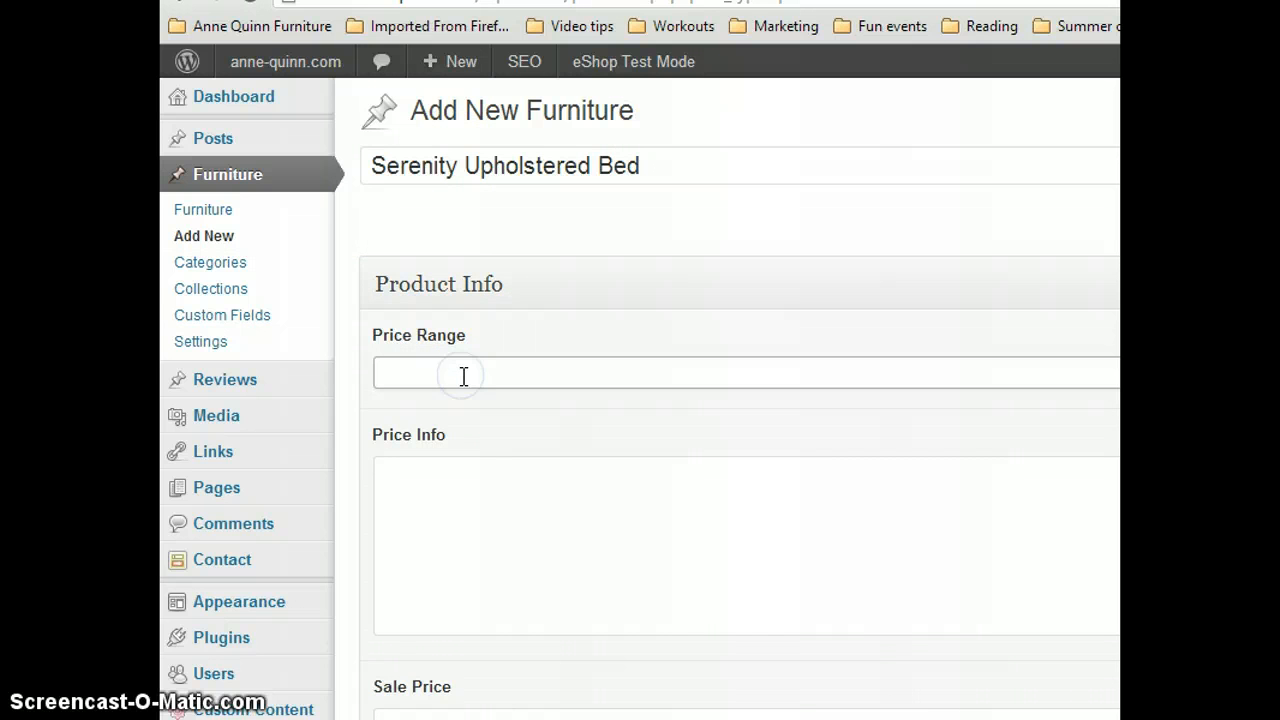
{"action": "type", "text": "$1750 - 1650"}
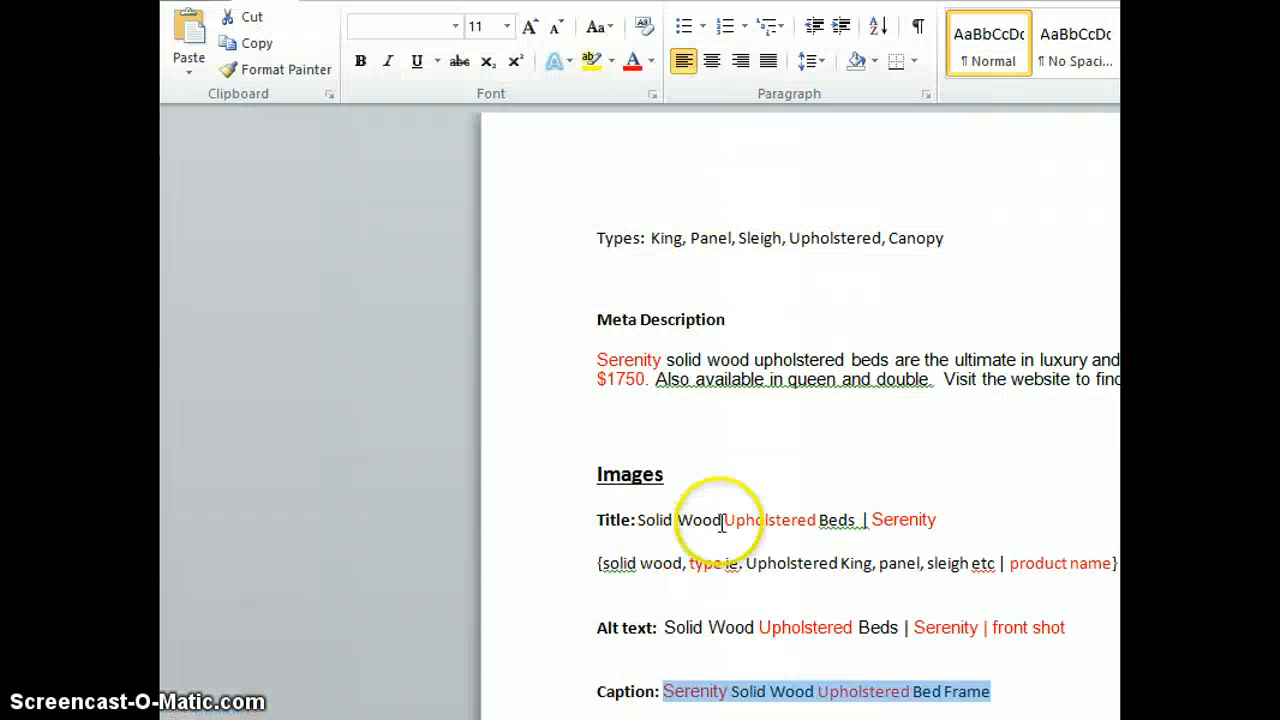
{"action": "scroll", "scroll_direction": "up", "scroll_amount": 3}
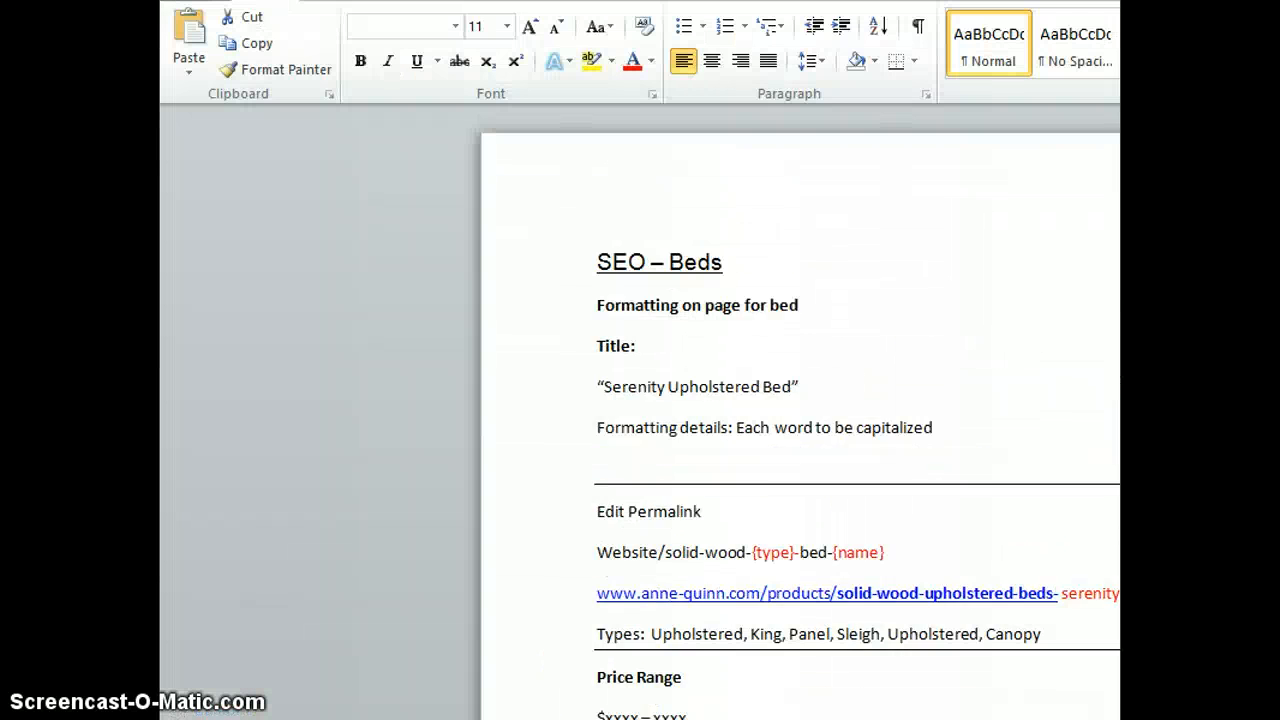